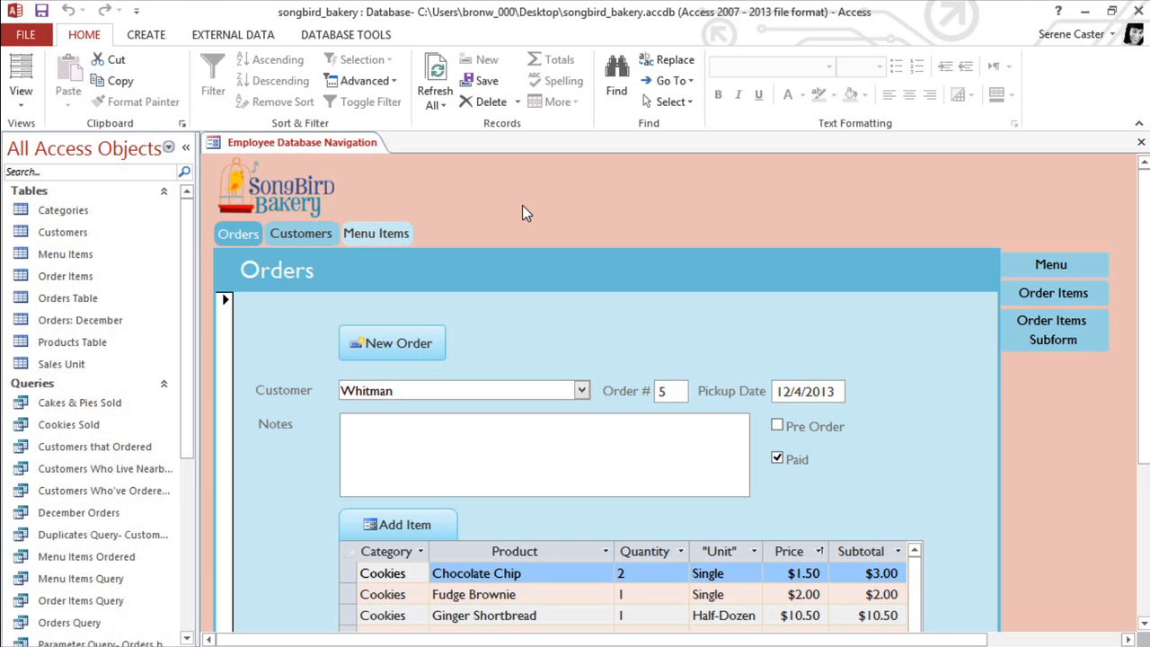
{"action": "mouse_move", "coordinate": [499, 216]}
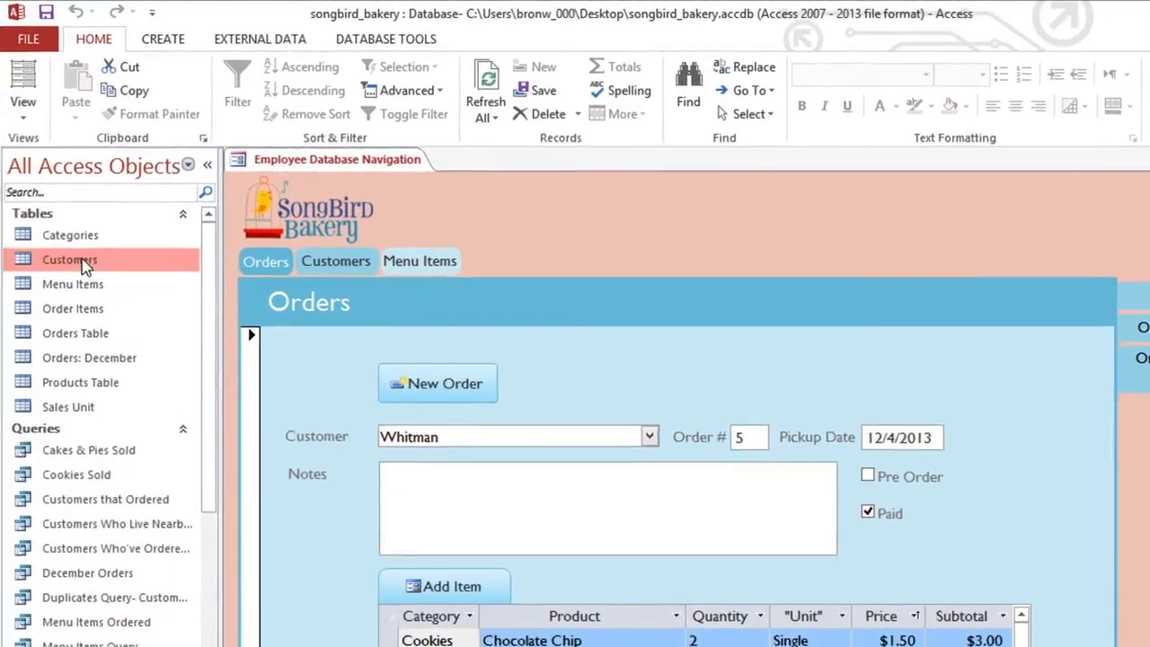
- Open the Customers table in Datasheet View from the Navigation Pane's Tables list
{"action": "double_click", "coordinate": [69, 260]}
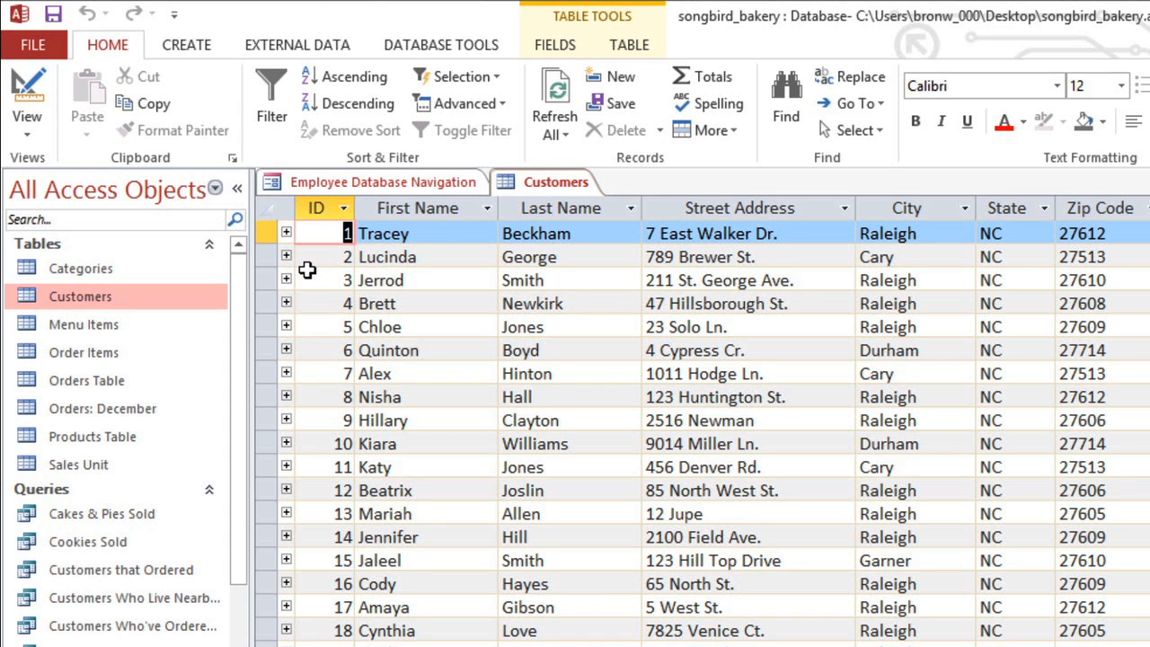
{"action": "left_click", "coordinate": [270, 280]}
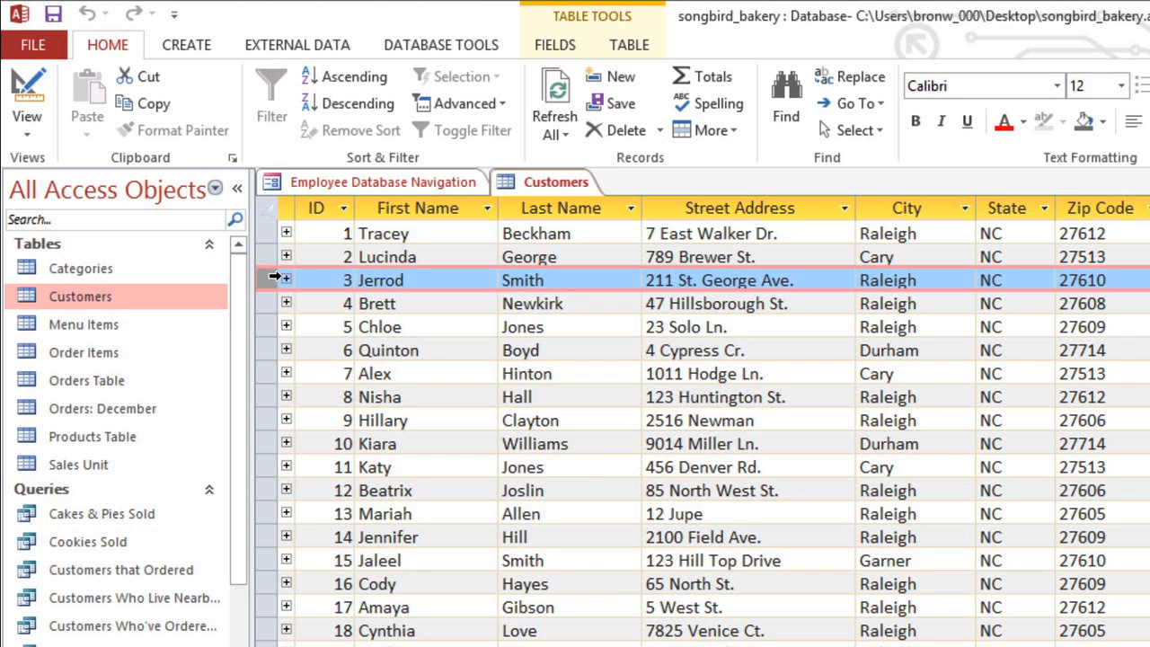
{"action": "mouse_move", "coordinate": [306, 225]}
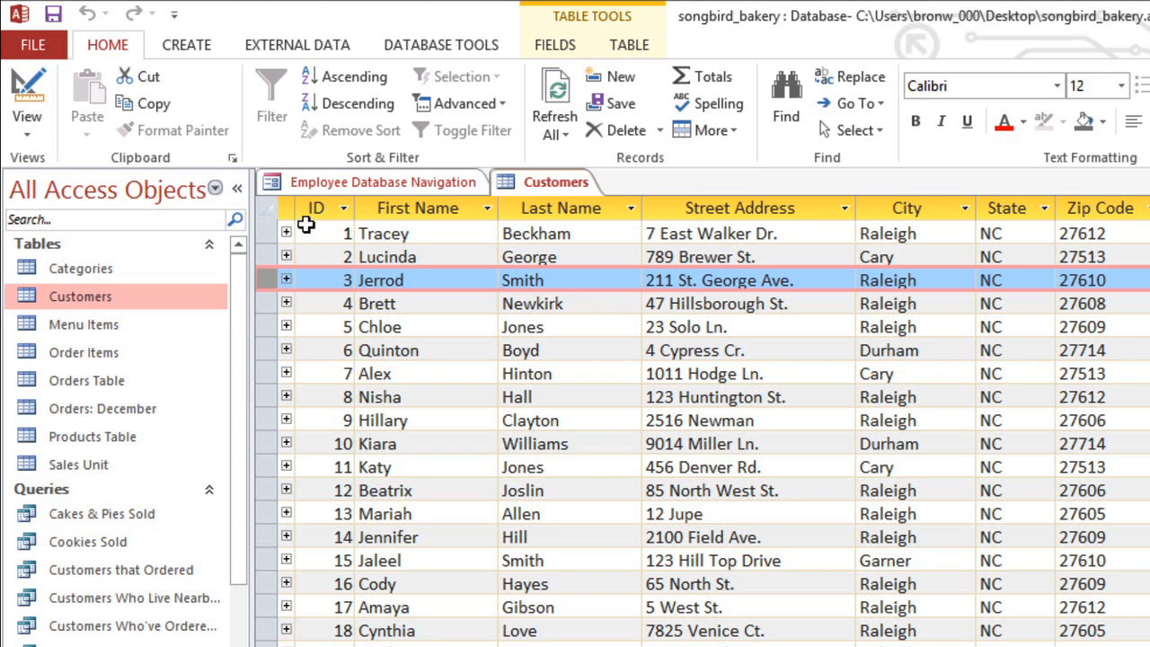
{"action": "left_click", "coordinate": [316, 208]}
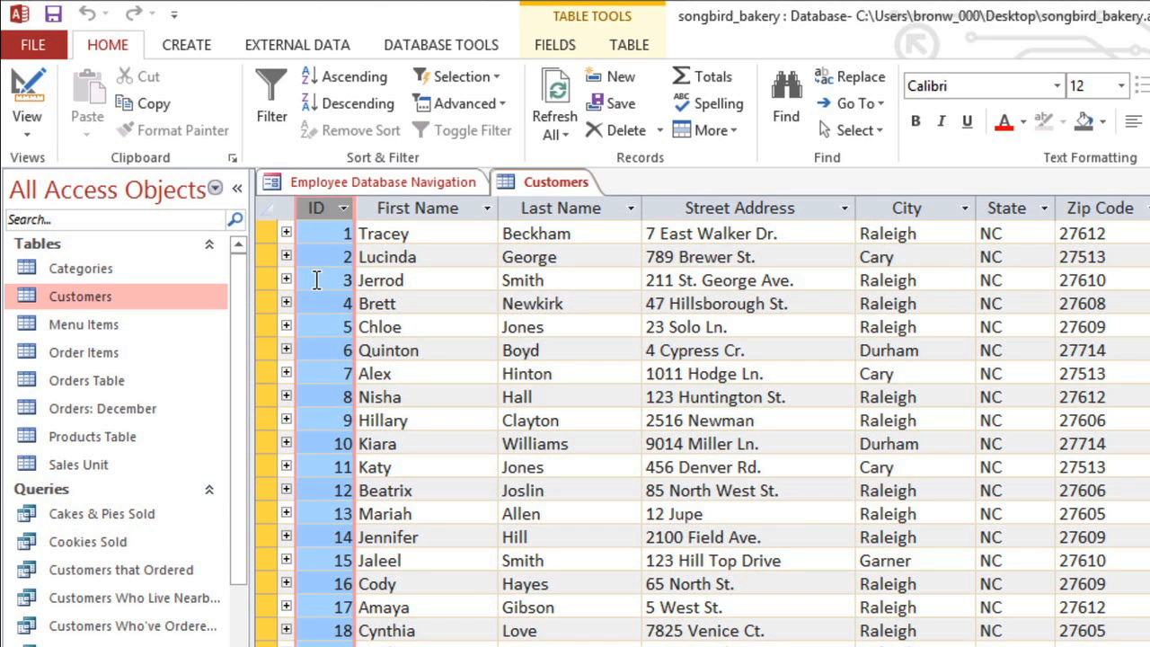
{"action": "left_click", "coordinate": [319, 279]}
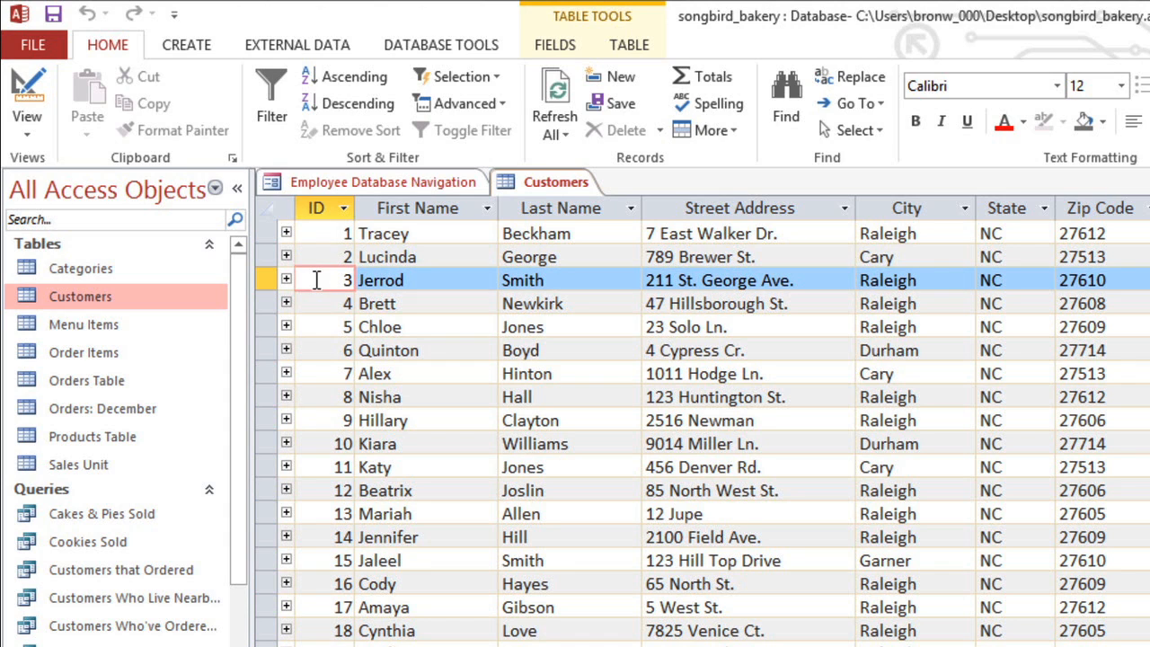
{"action": "left_click", "coordinate": [558, 208]}
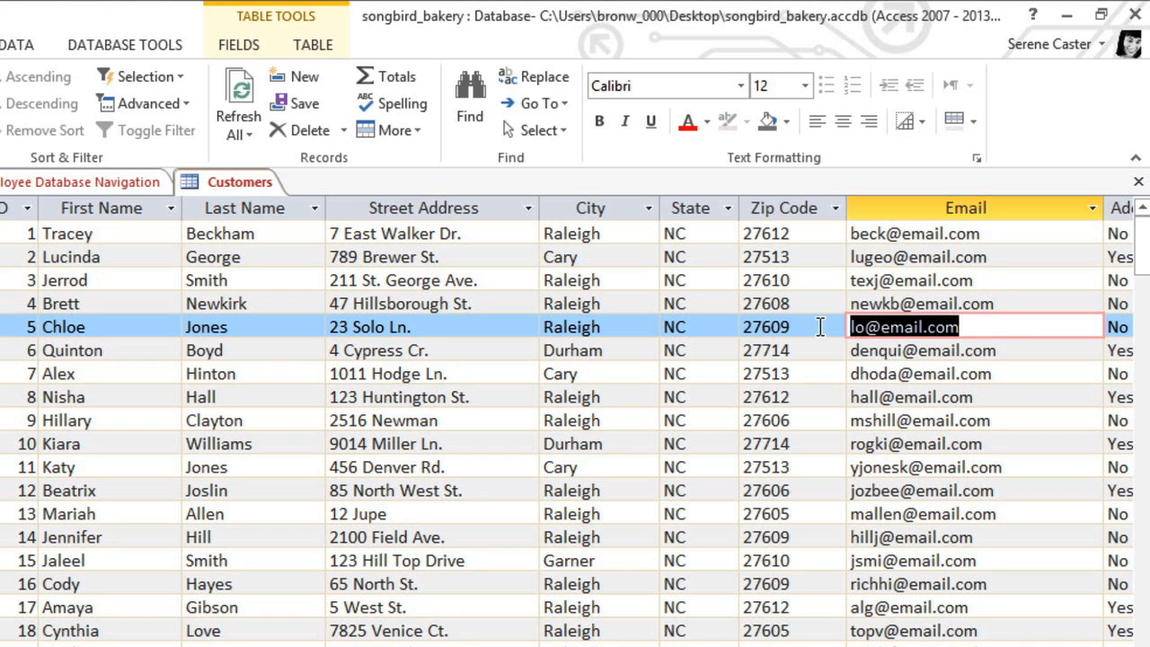
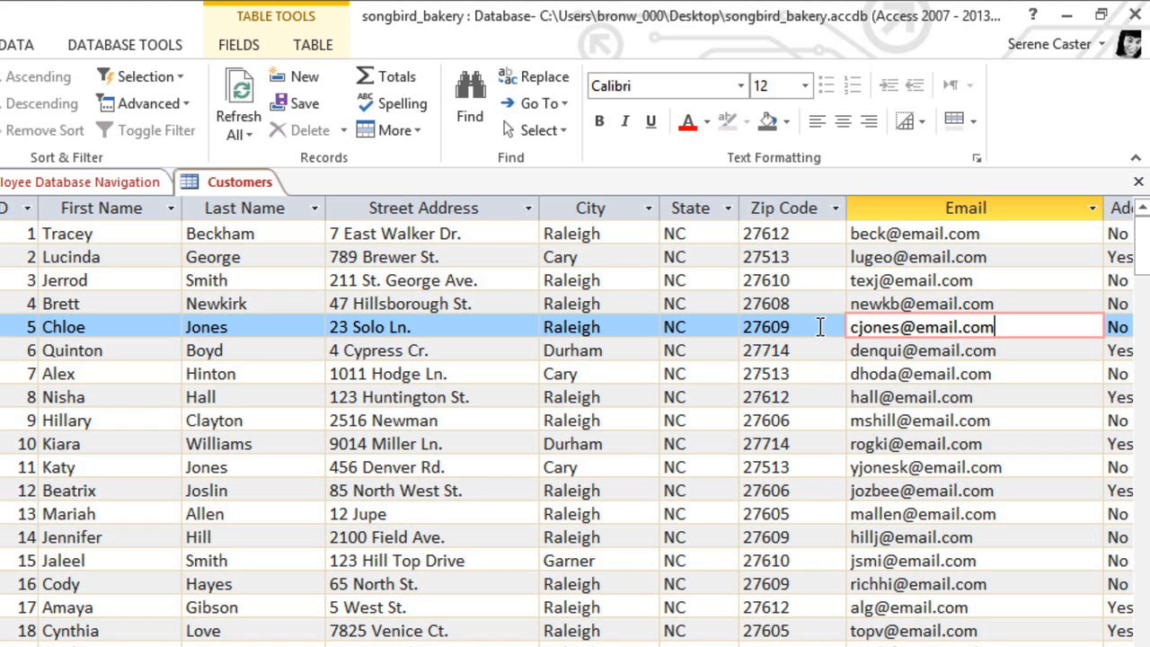
{"action": "mouse_move", "coordinate": [549, 222]}
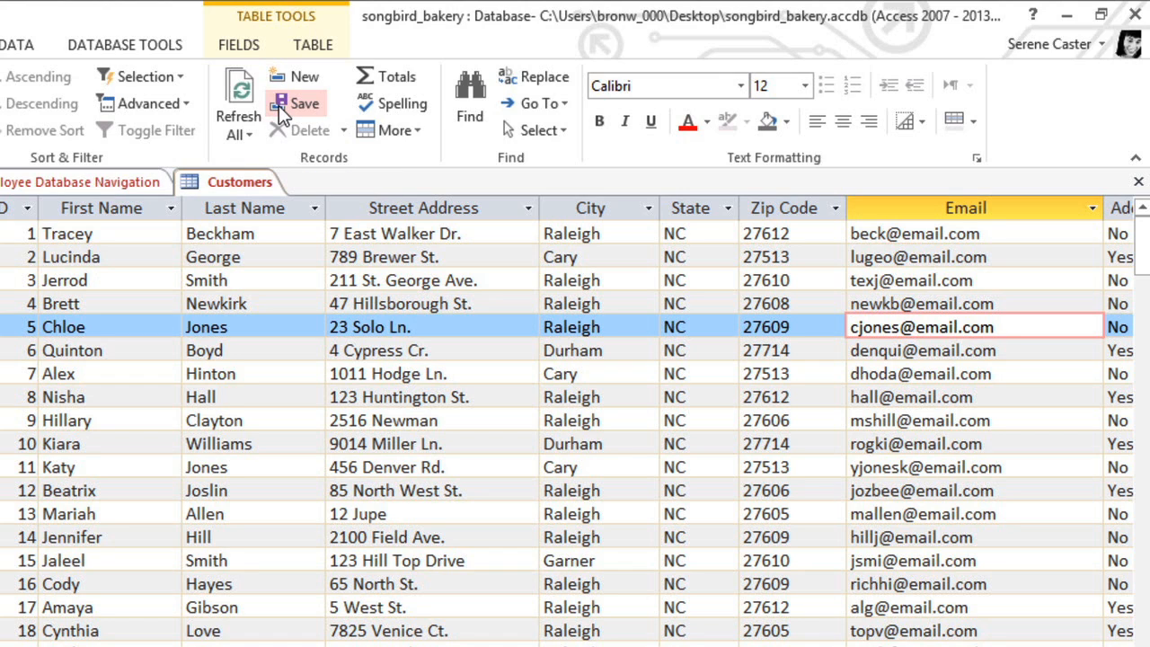
{"action": "left_click", "coordinate": [298, 103]}
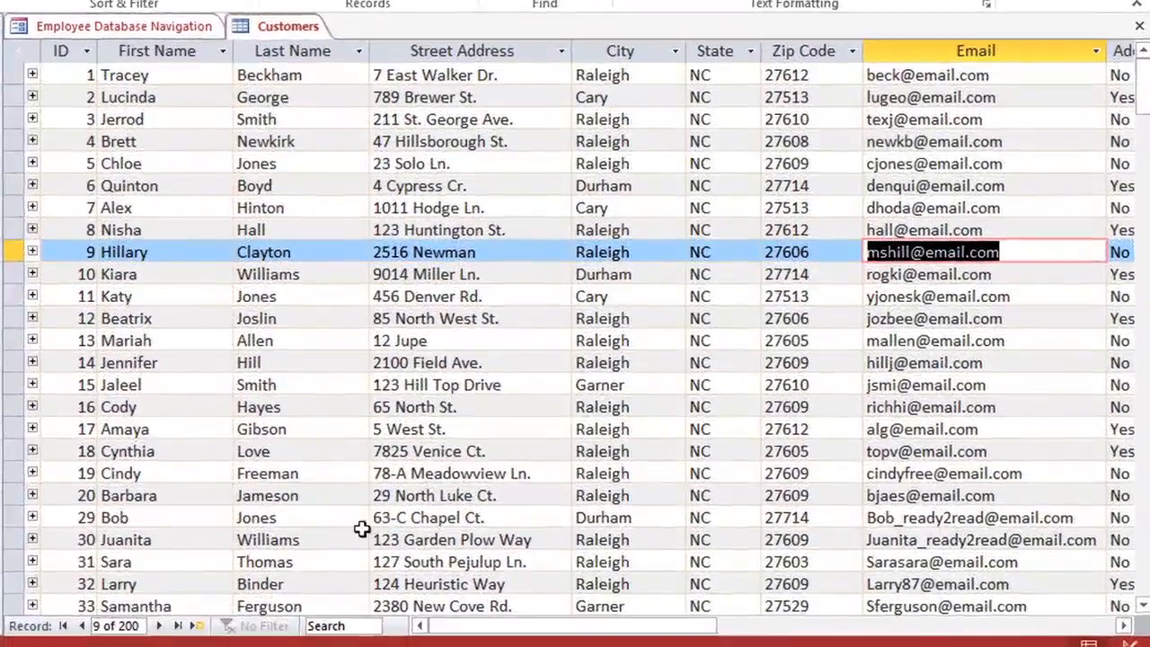
{"action": "left_click", "coordinate": [166, 626]}
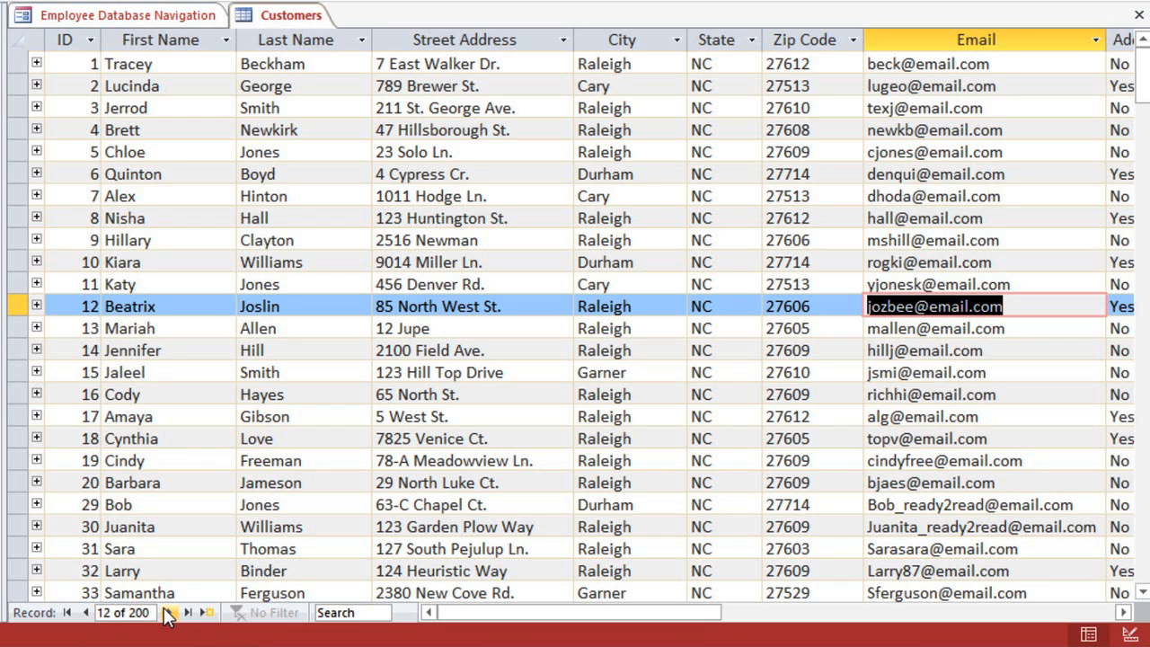
{"action": "mouse_move", "coordinate": [208, 614]}
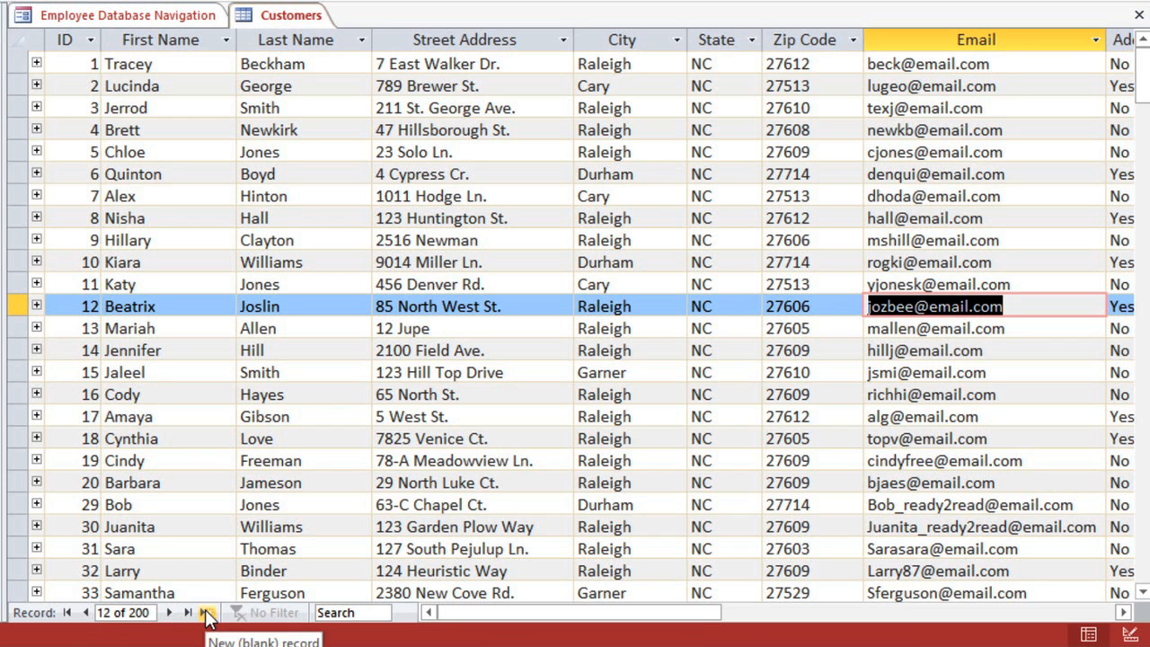
{"action": "left_click", "coordinate": [186, 613]}
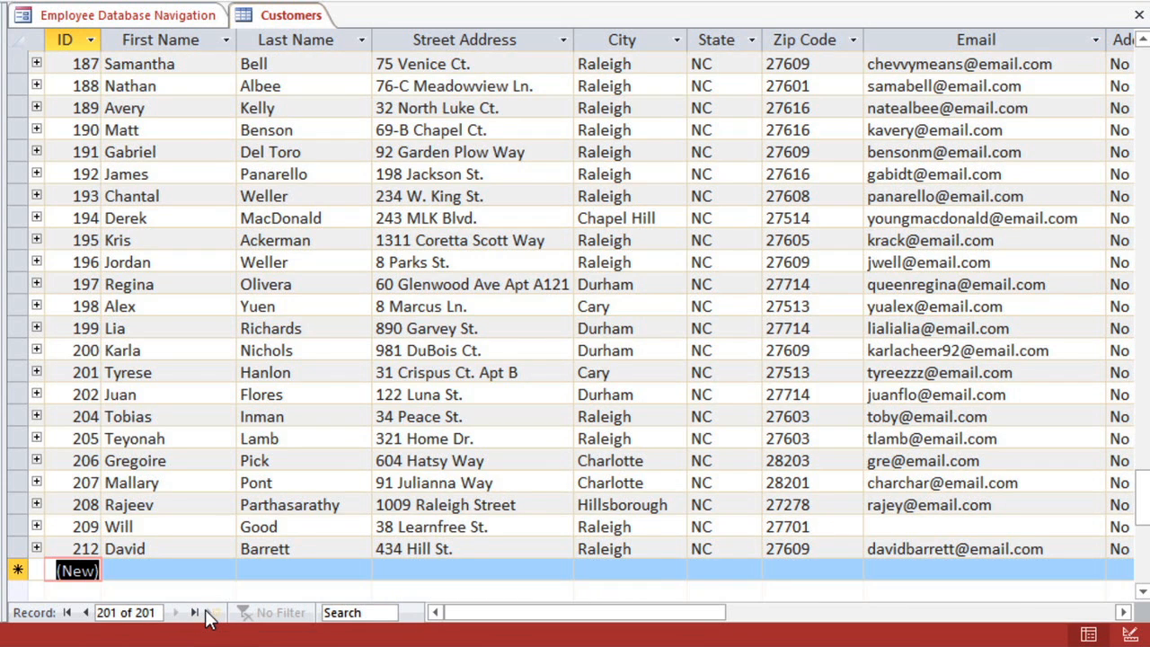
{"action": "type", "text": "E"}
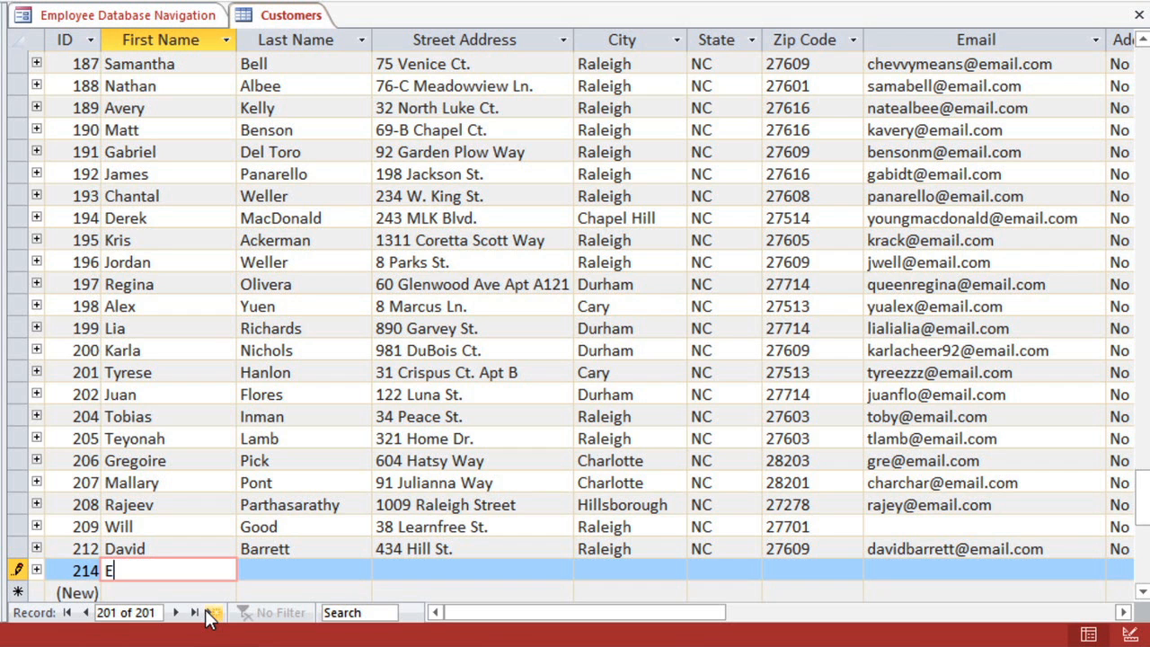
{"action": "type", "text": "Jager"}
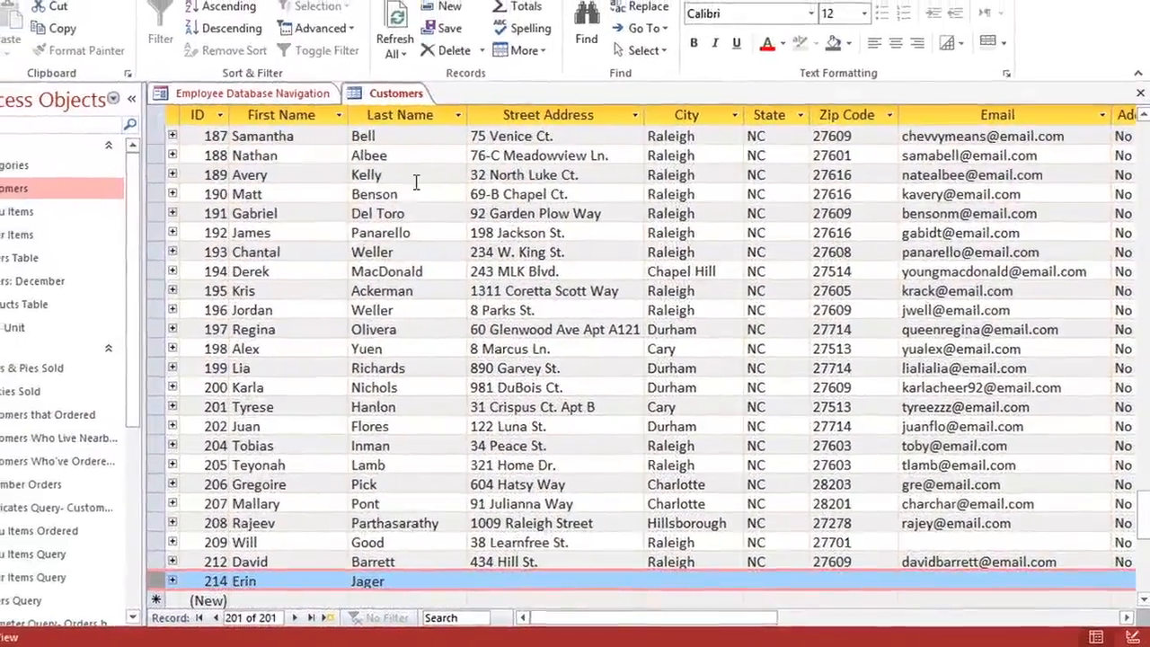
{"action": "left_click", "coordinate": [475, 74]}
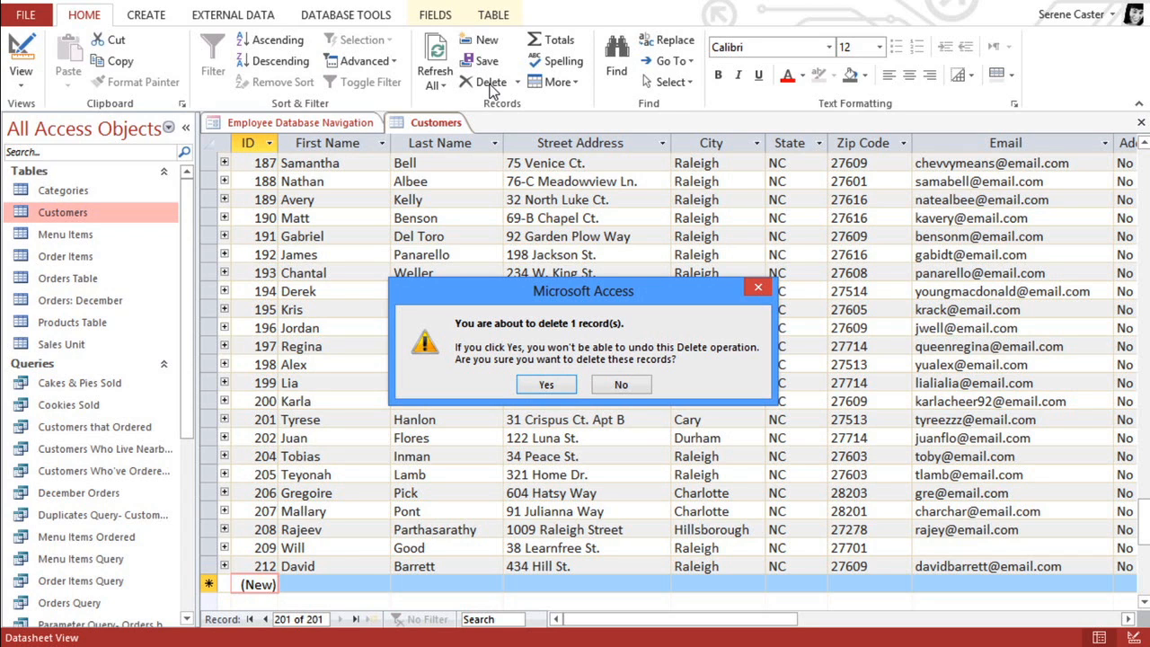
{"action": "mouse_move", "coordinate": [529, 380]}
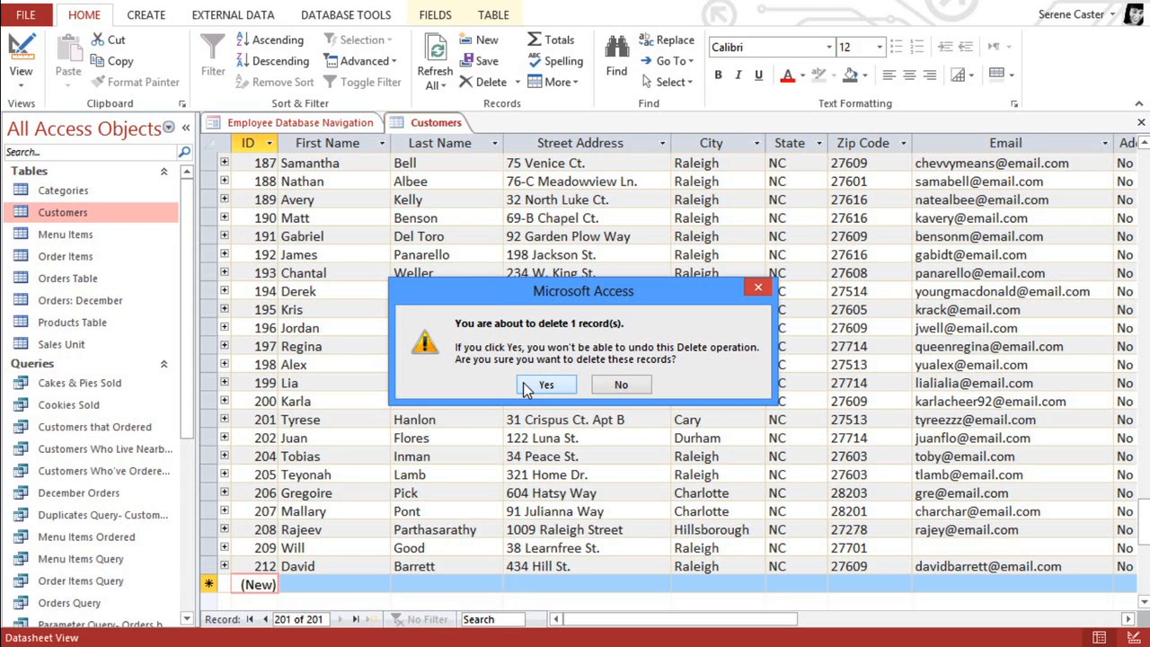
{"action": "left_click", "coordinate": [545, 384]}
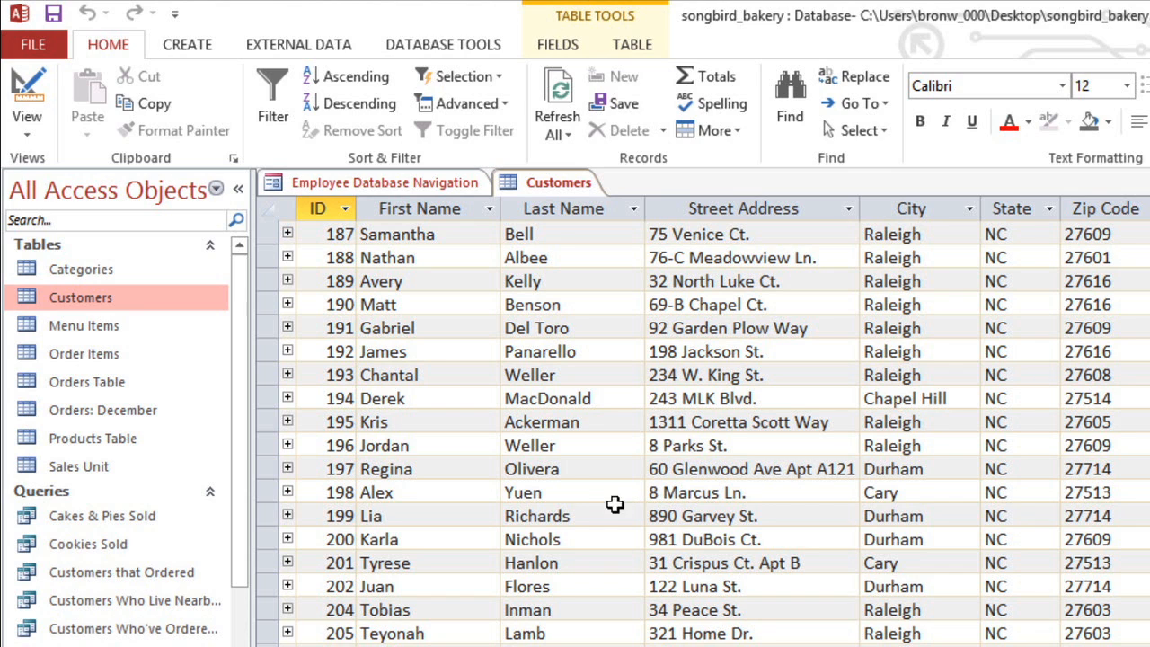
{"action": "mouse_move", "coordinate": [115, 449]}
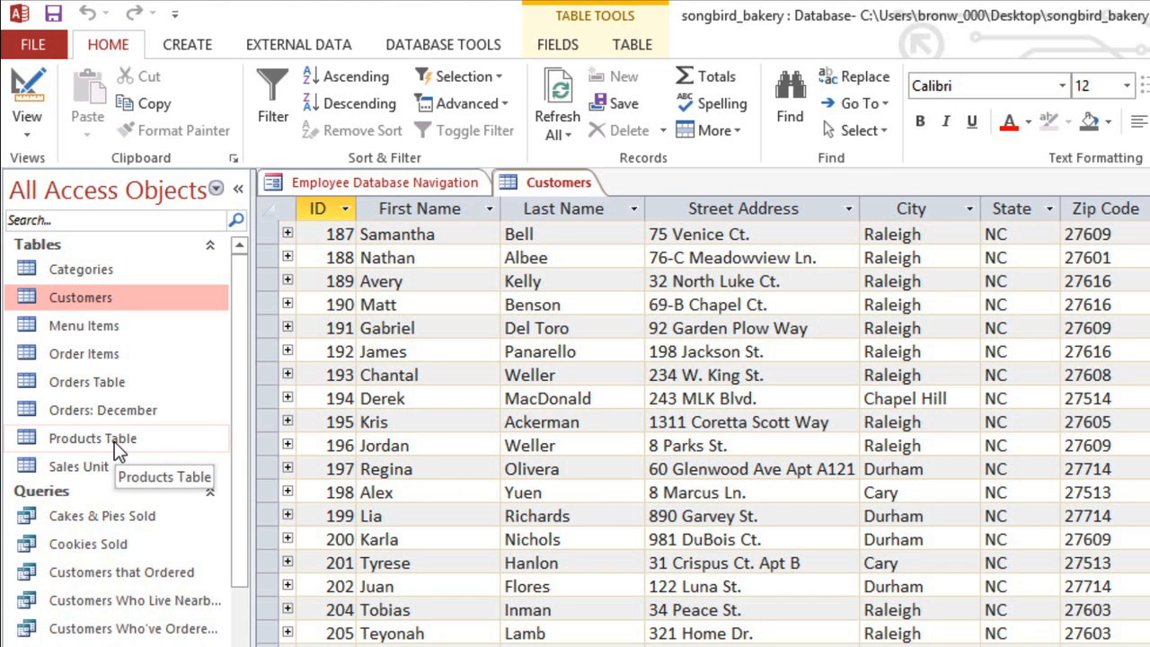
- Open the Products Table and bring up the Replace dialog
{"action": "double_click", "coordinate": [98, 439]}
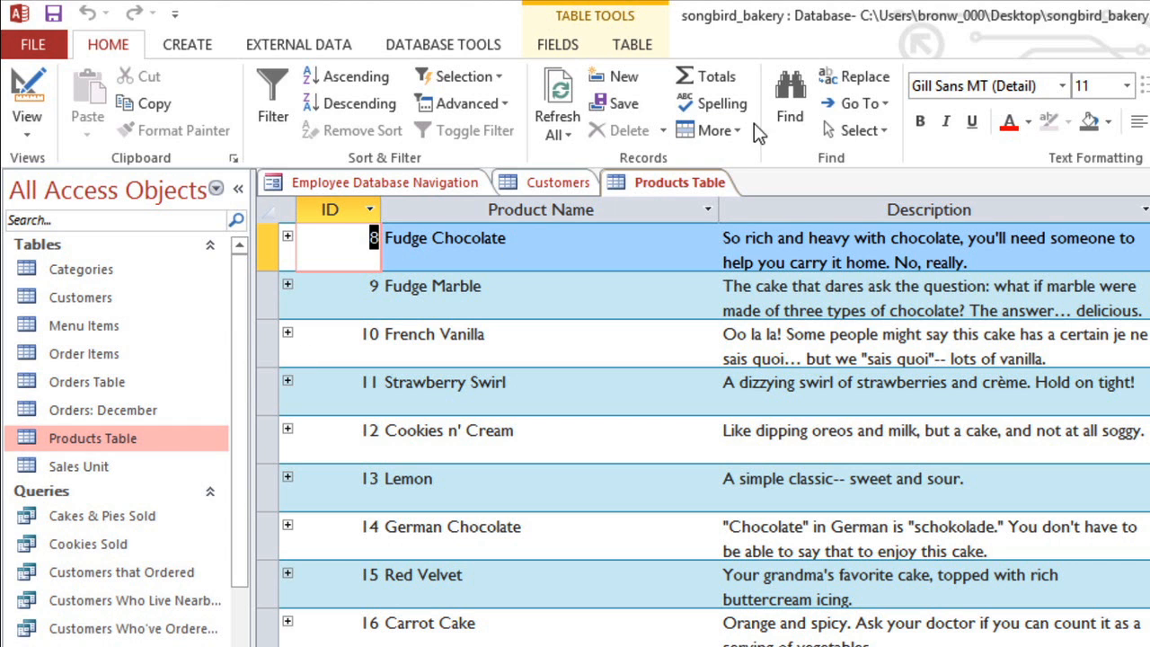
{"action": "mouse_move", "coordinate": [855, 77]}
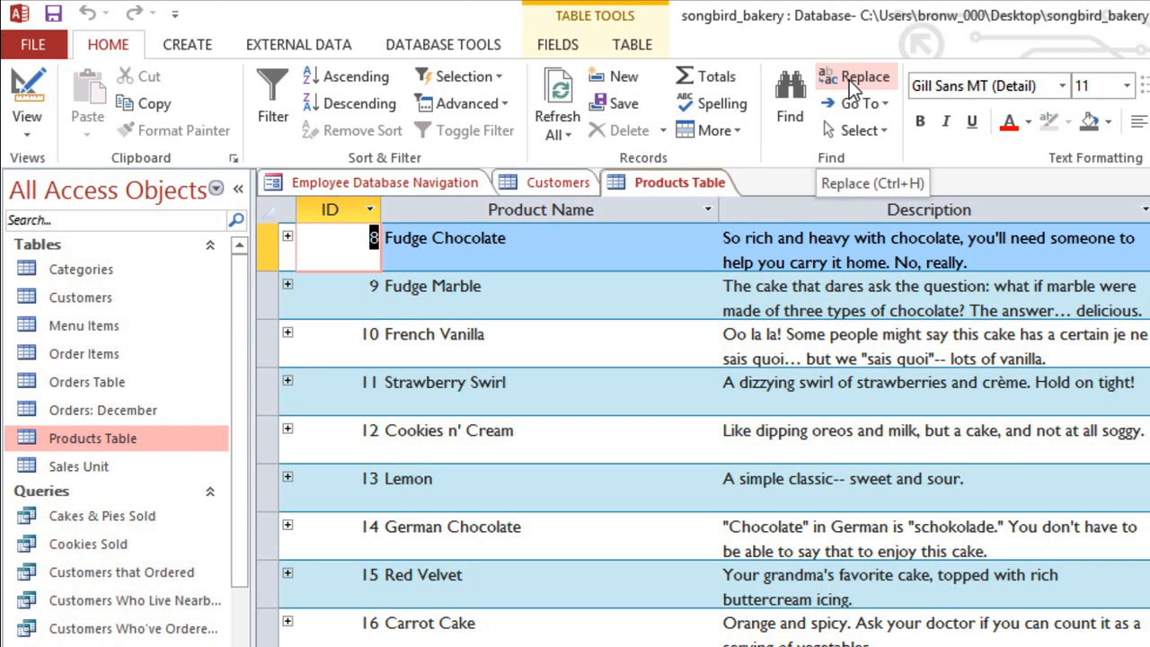
{"action": "left_click", "coordinate": [859, 79]}
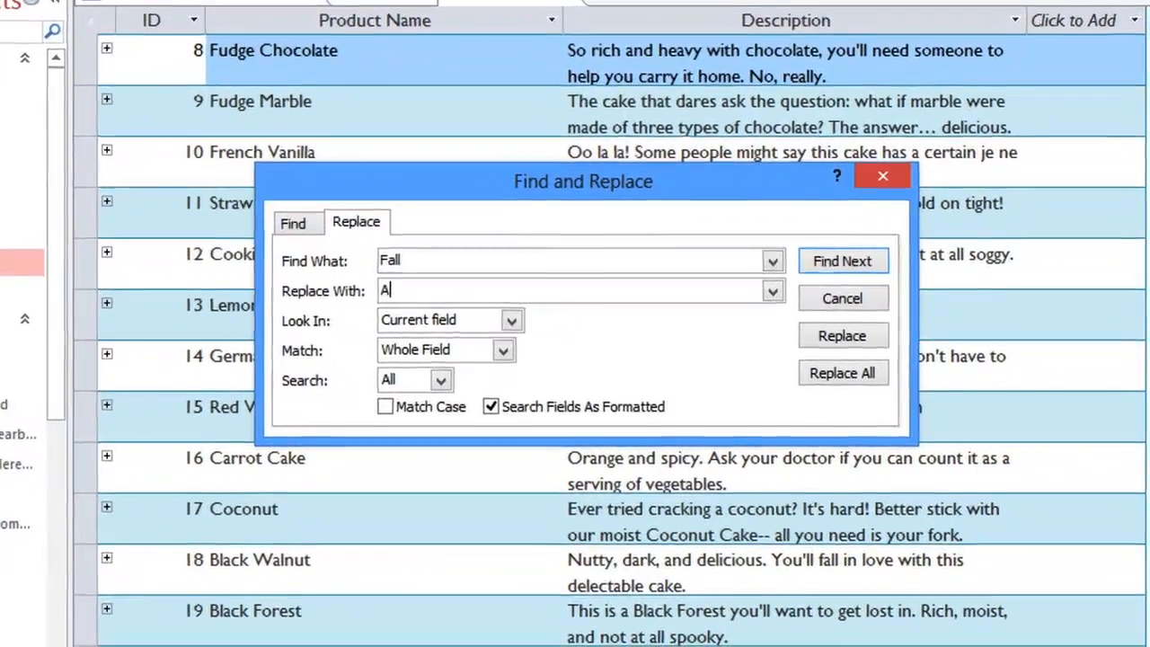
- Set Replace With to Autumn, Look In to Current document, Match to Any Part of Field
{"action": "type", "text": "utumn"}
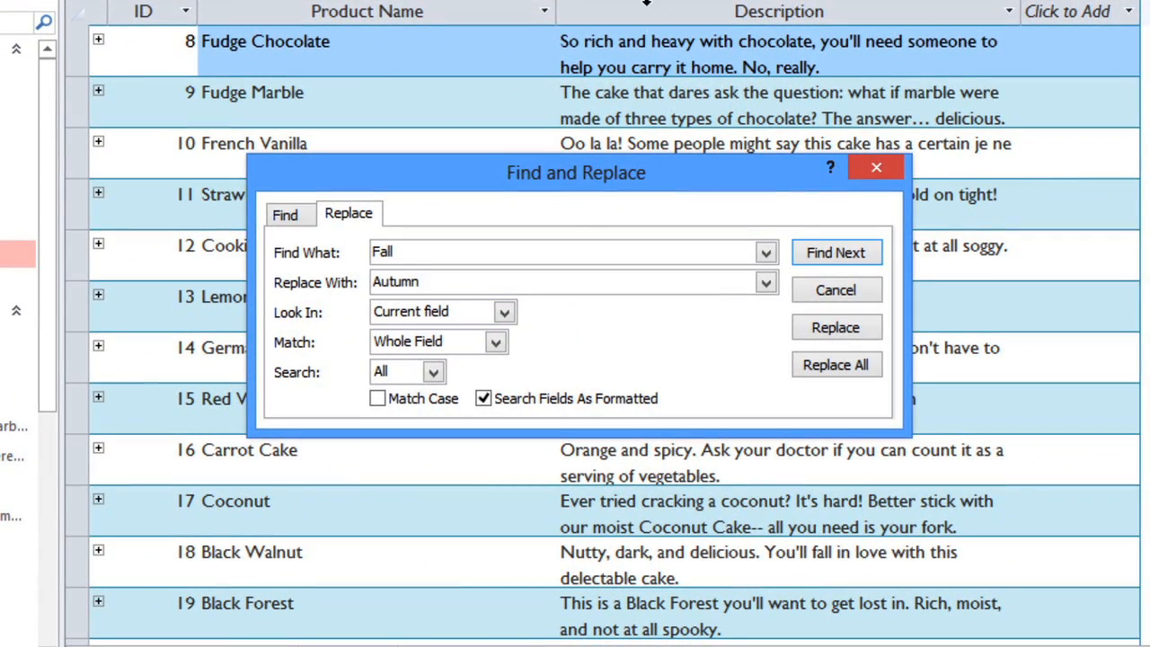
{"action": "left_click", "coordinate": [506, 311]}
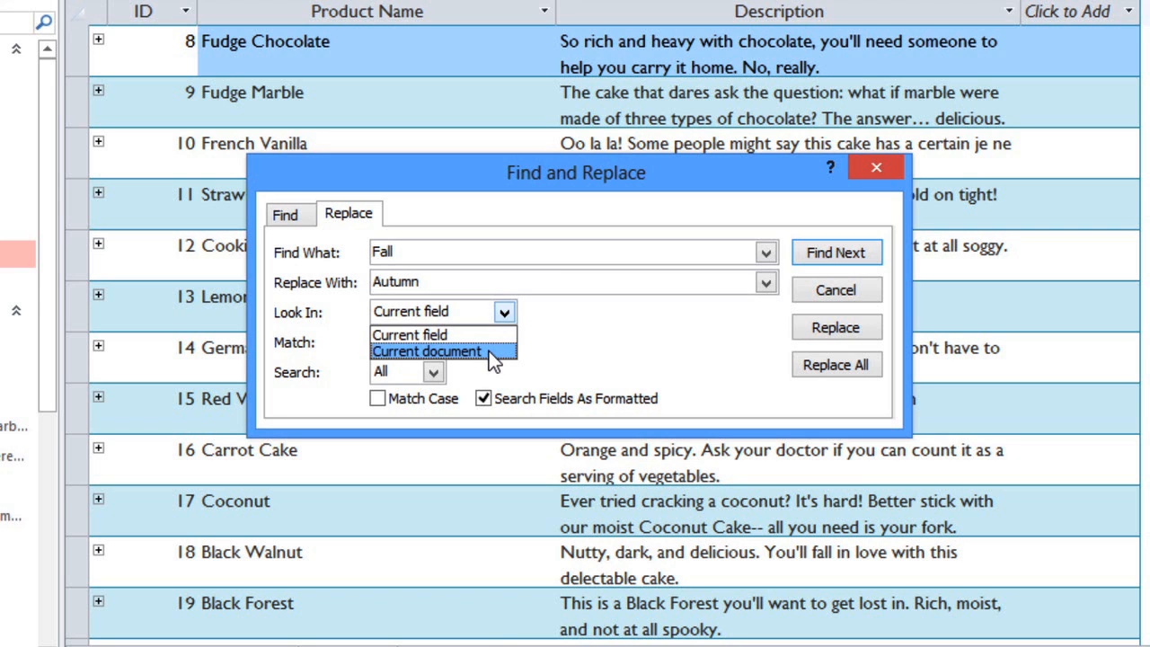
{"action": "left_click", "coordinate": [428, 352]}
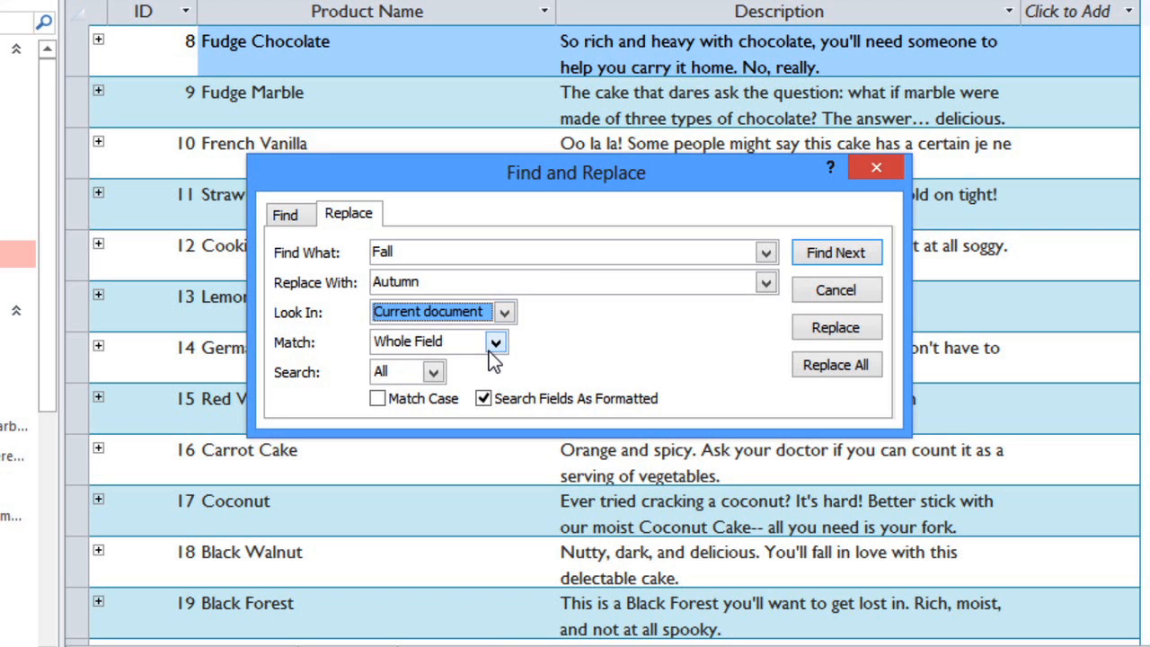
{"action": "left_click", "coordinate": [498, 341]}
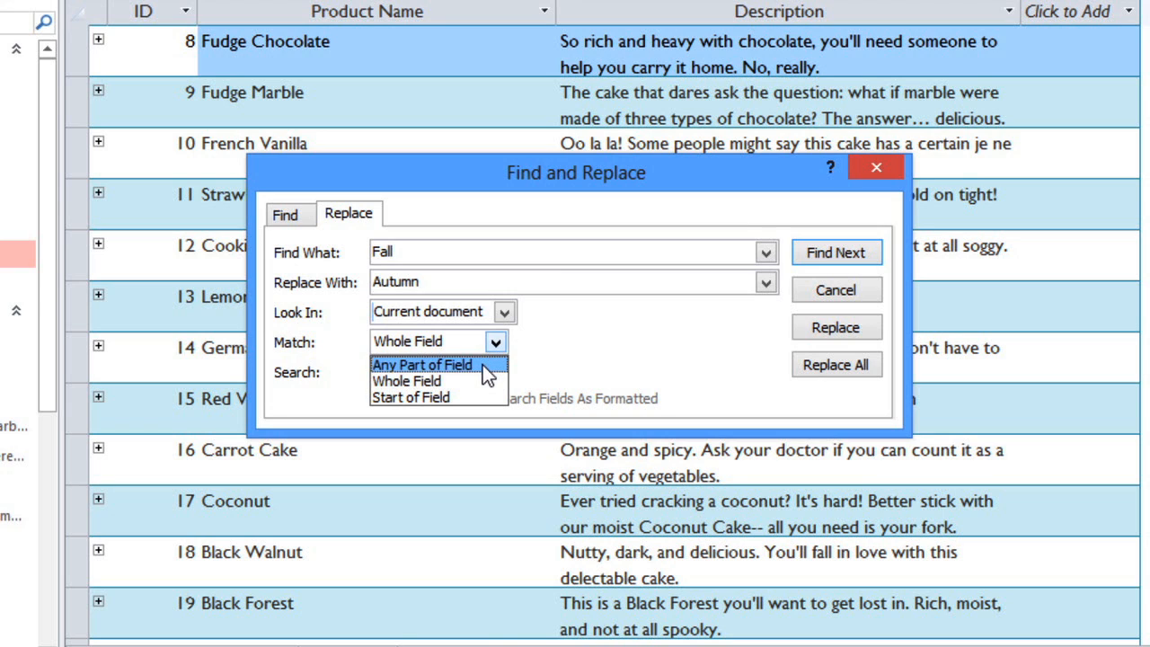
{"action": "left_click", "coordinate": [412, 365]}
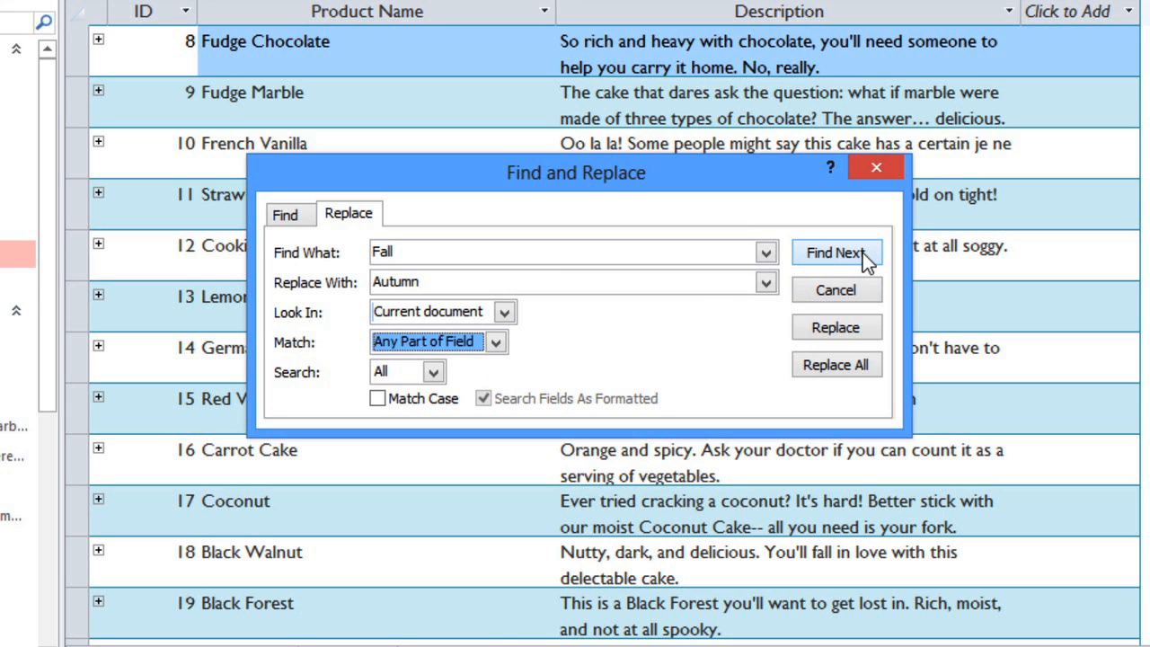
- Replace Fall with Autumn in the Pumpkin Spice and Apple Spice entries, skipping 'fall in love'
{"action": "left_click", "coordinate": [836, 253]}
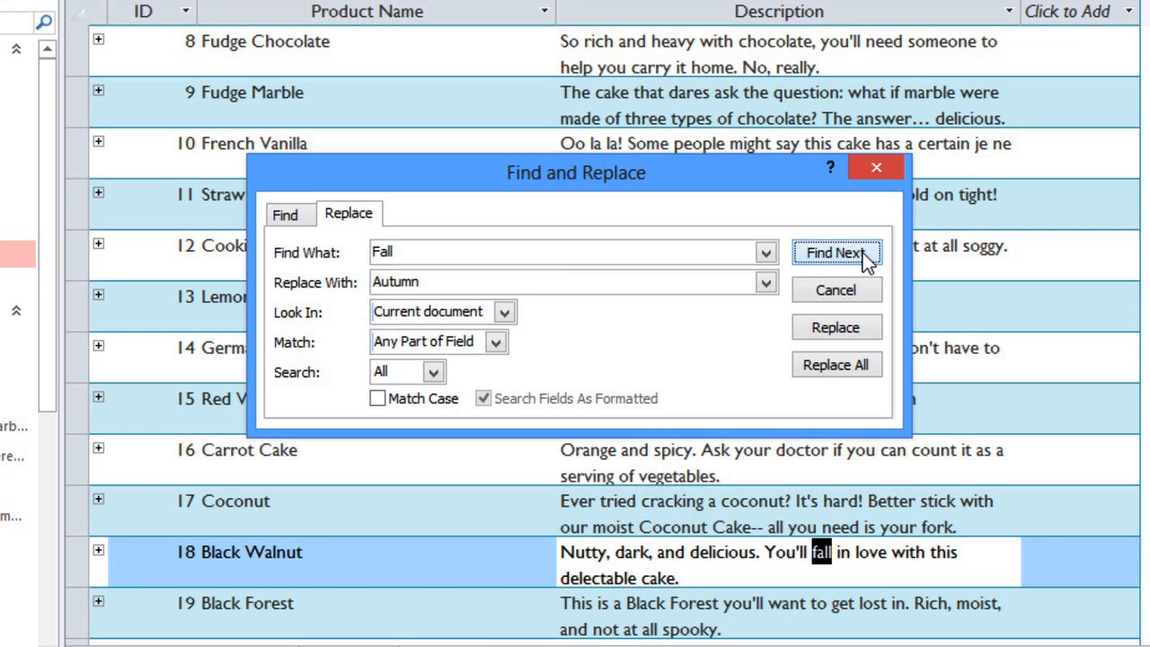
{"action": "left_click", "coordinate": [836, 252]}
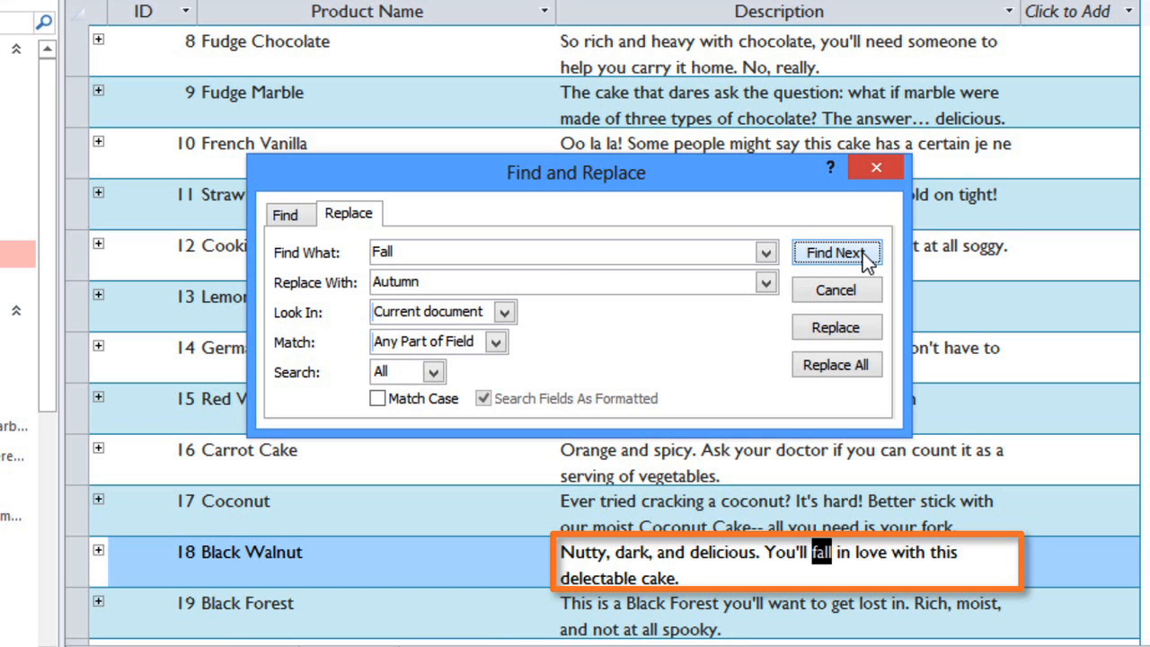
{"action": "left_click", "coordinate": [836, 252]}
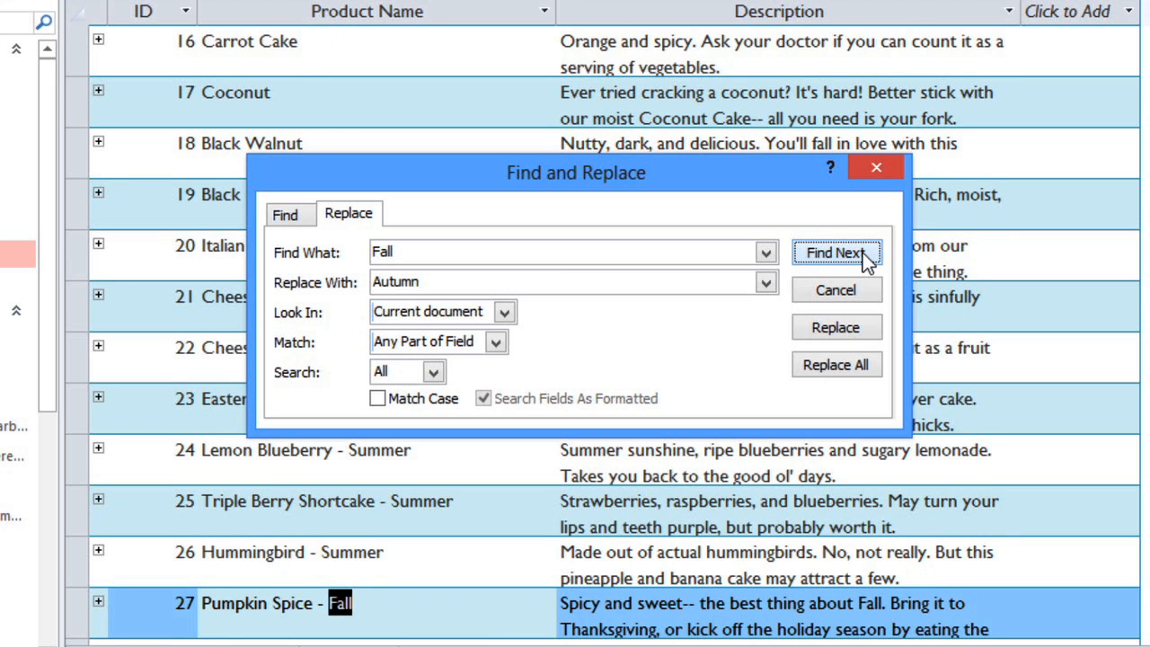
{"action": "mouse_move", "coordinate": [869, 310]}
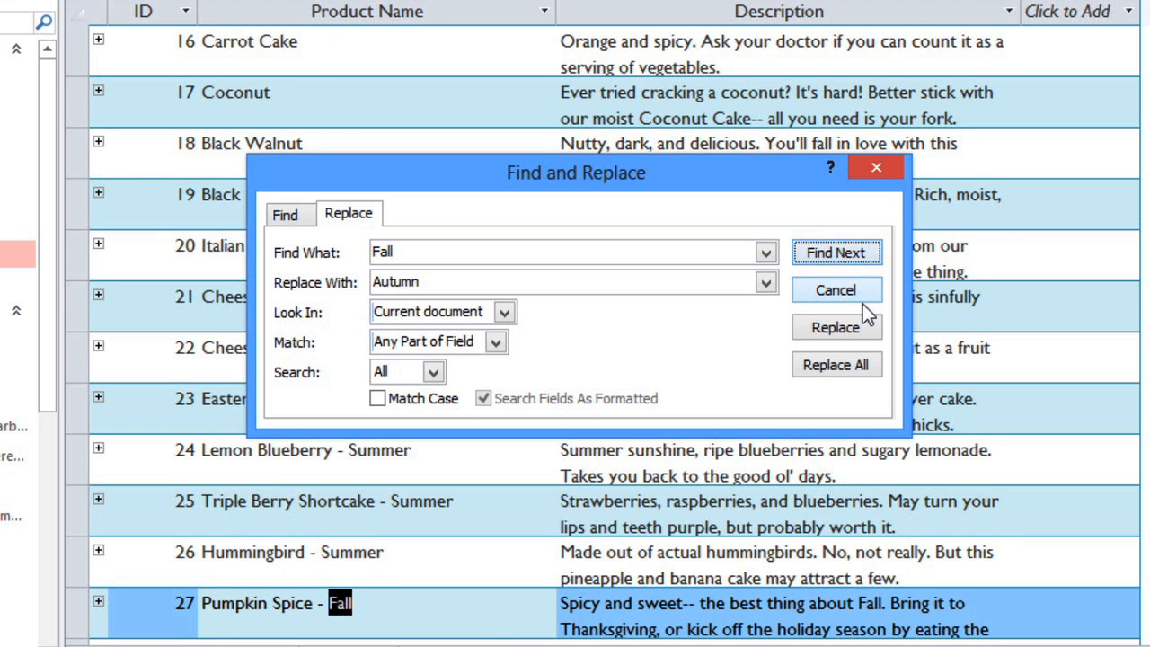
{"action": "left_click", "coordinate": [836, 327]}
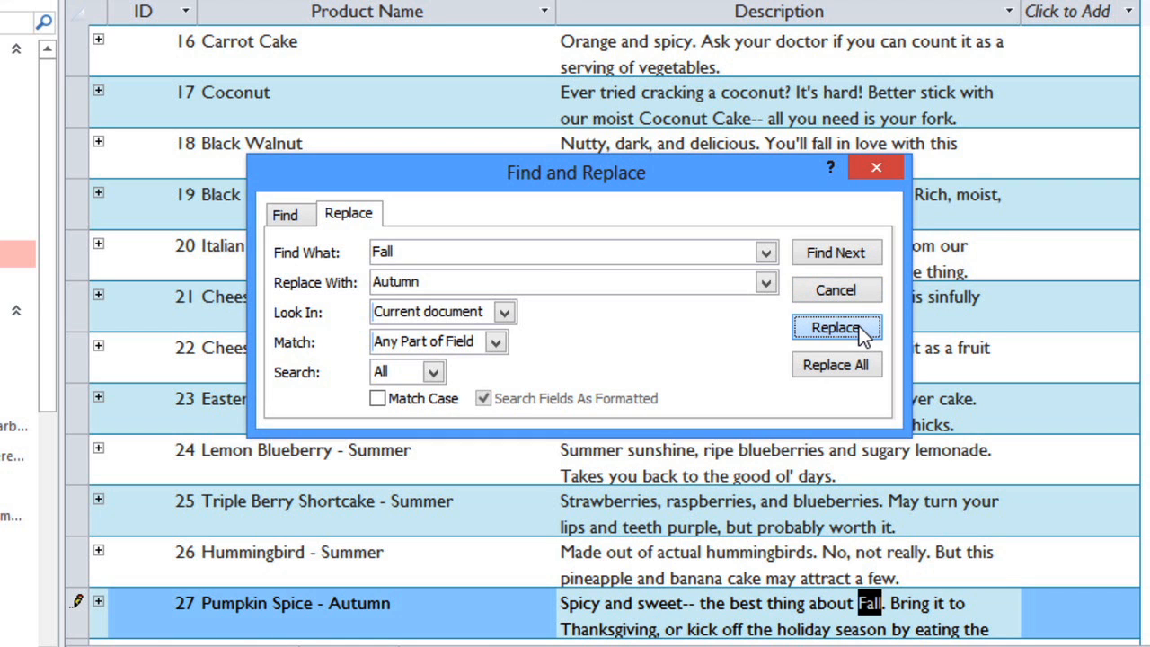
{"action": "left_click", "coordinate": [836, 328]}
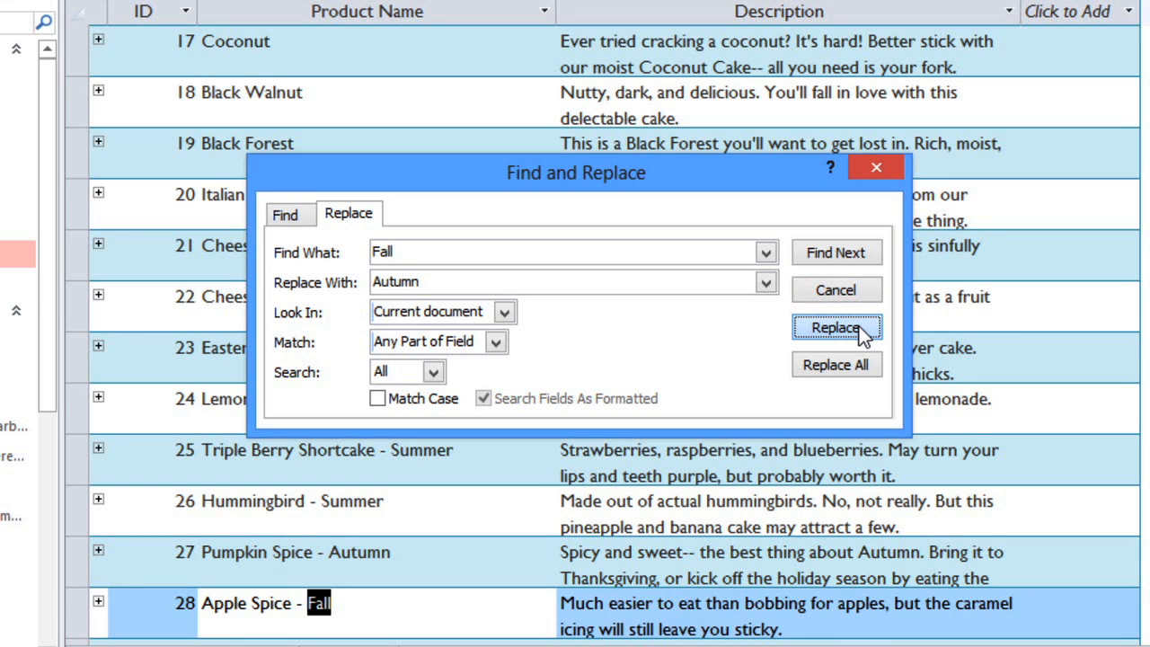
{"action": "left_click", "coordinate": [835, 326]}
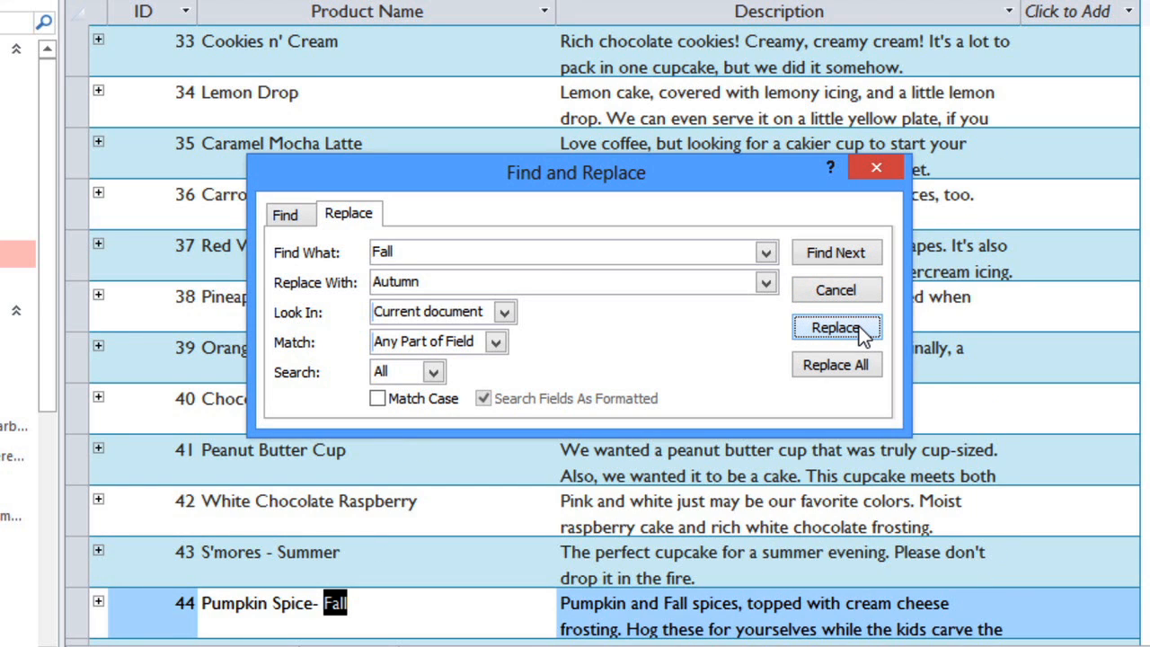
{"action": "left_click", "coordinate": [836, 326]}
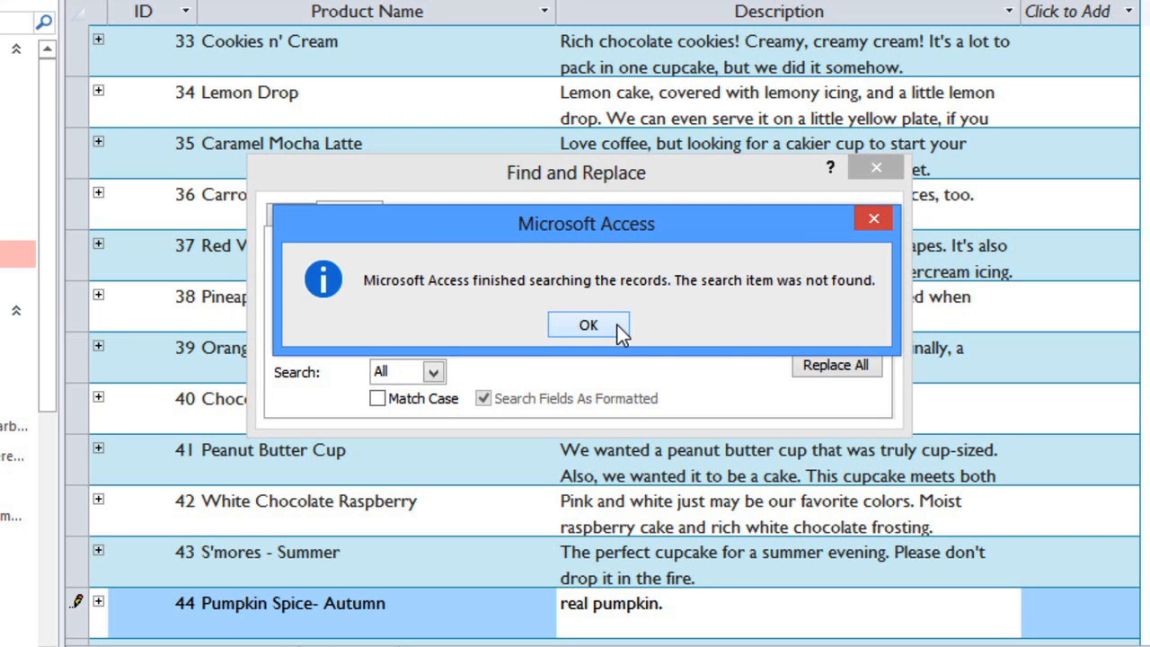
{"action": "left_click", "coordinate": [589, 325]}
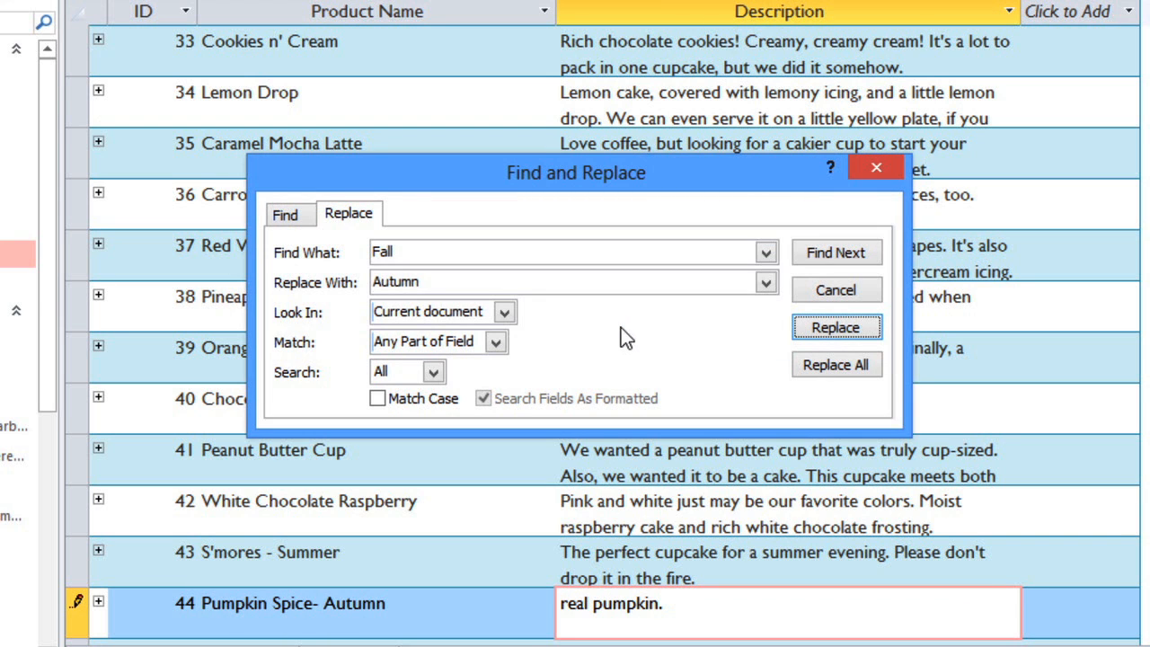